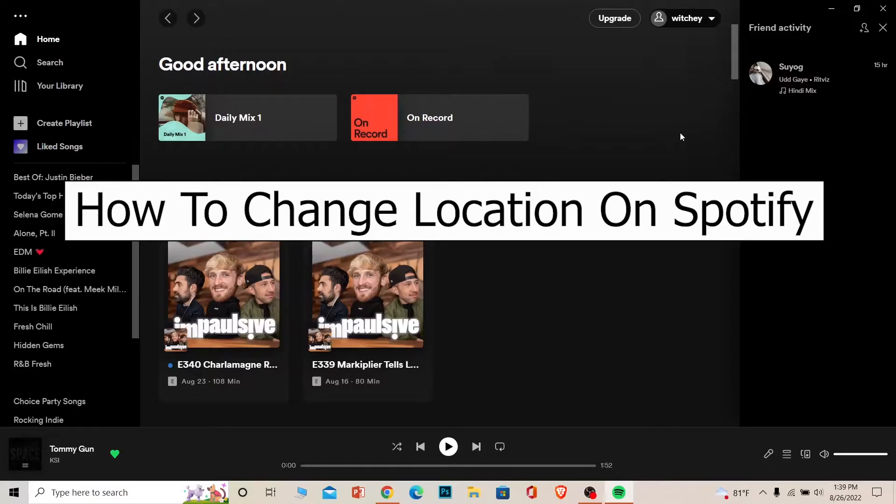
mouse_move(684, 134)
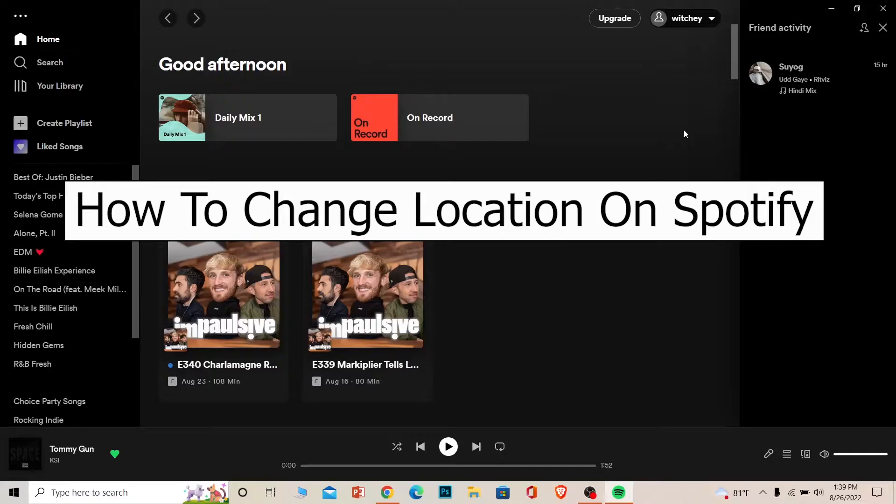
mouse_move(666, 128)
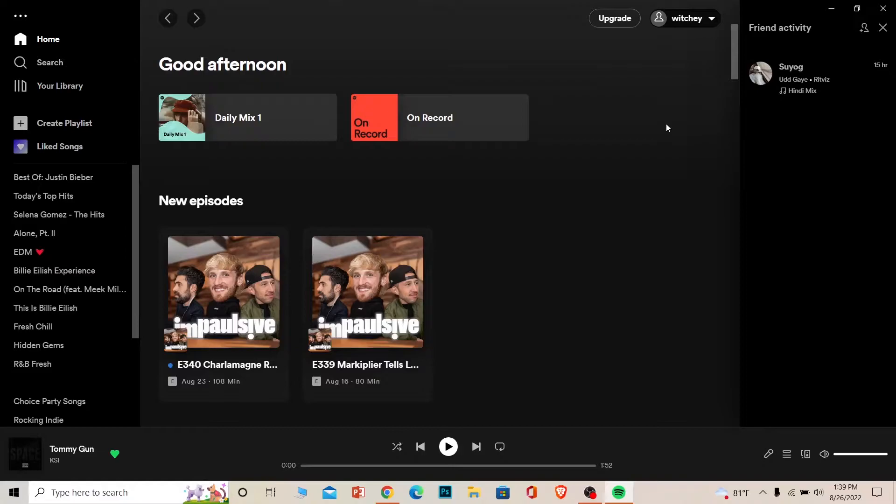
mouse_move(634, 133)
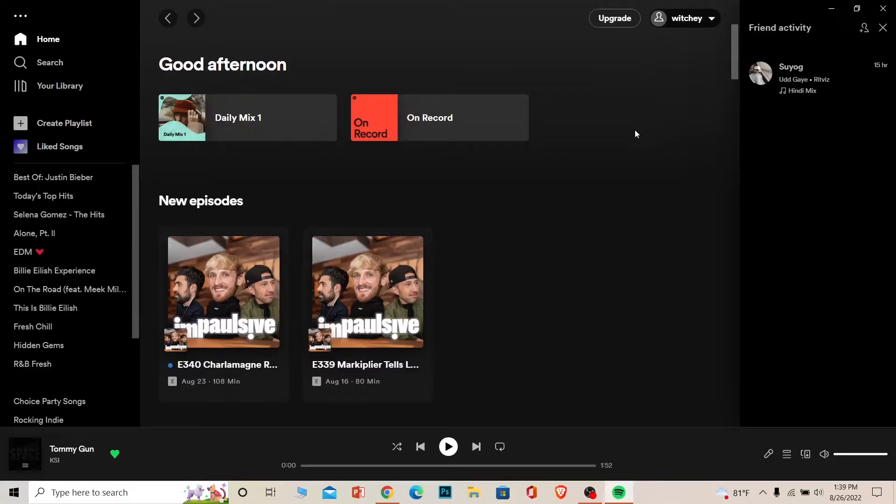
mouse_move(633, 135)
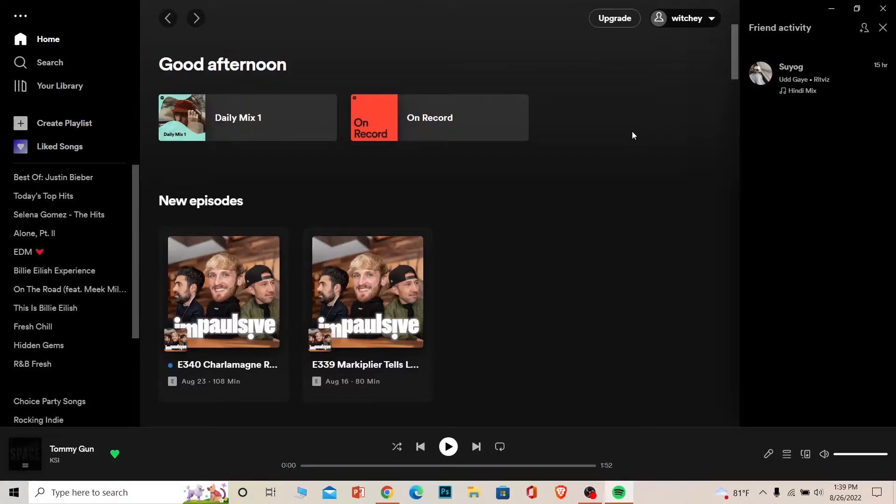
mouse_move(628, 139)
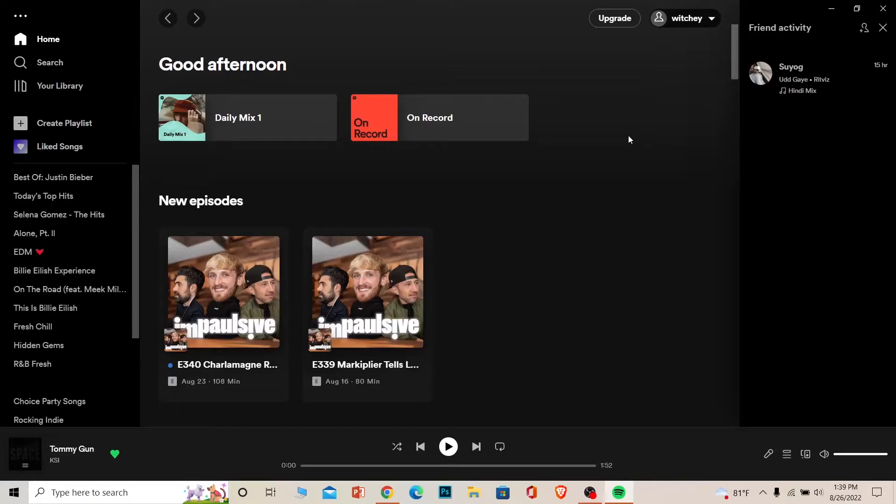
mouse_move(624, 119)
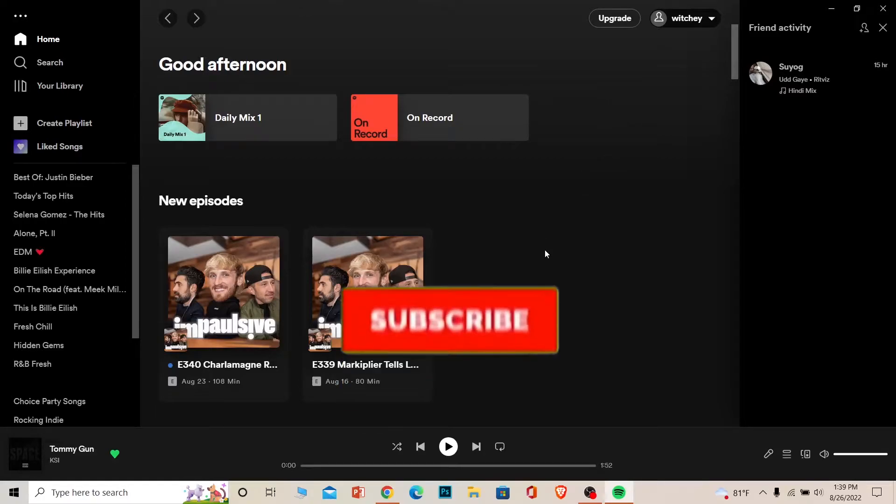
Step: From the username menu, choose Account to load the account overview in the browser
click(449, 321)
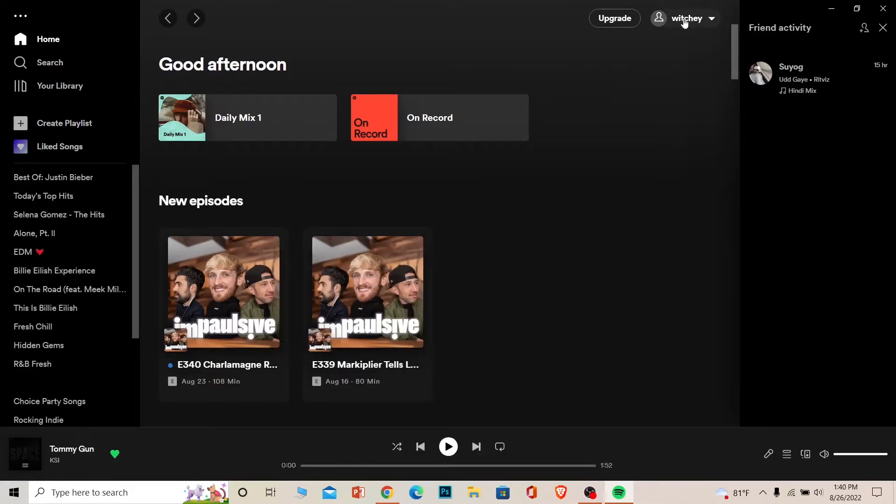
click(684, 18)
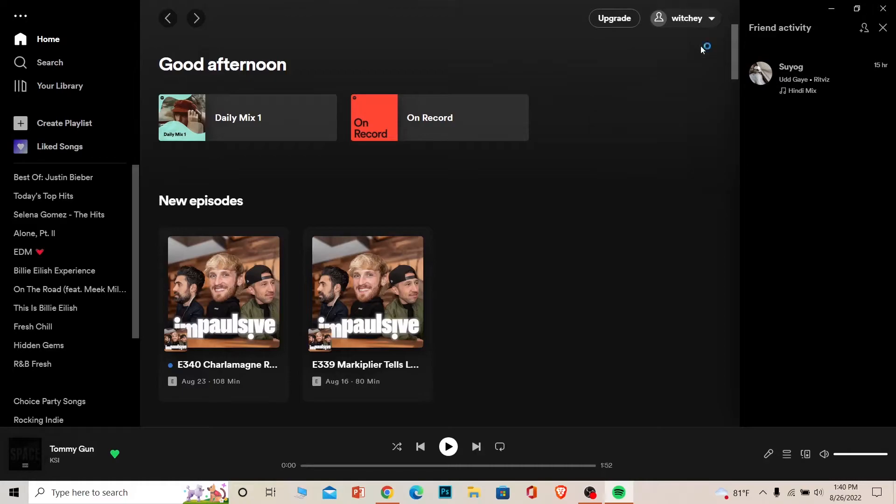
click(684, 18)
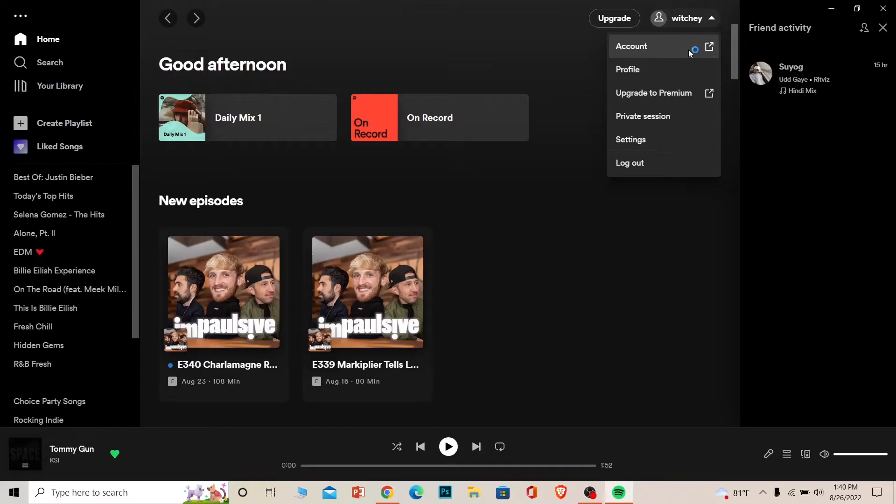
click(631, 47)
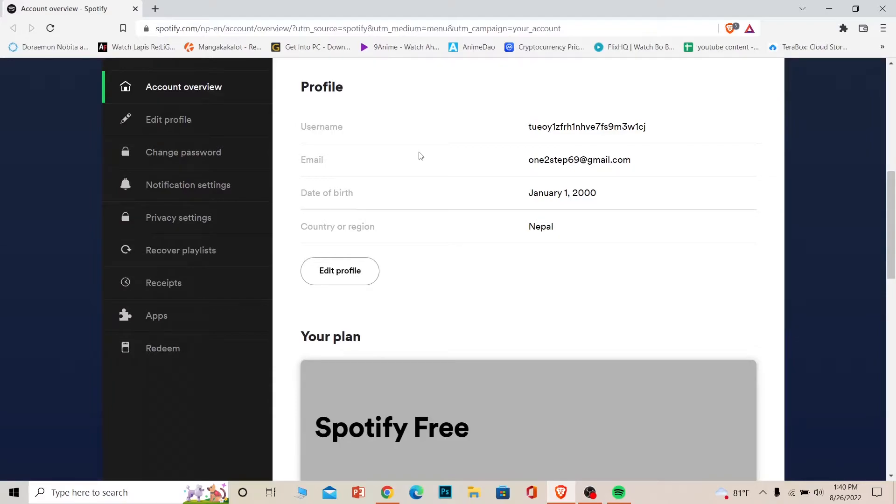
Step: Start the Premium one-month trial checkout via Join Premium and bring up the Change country list
scroll(down, 3)
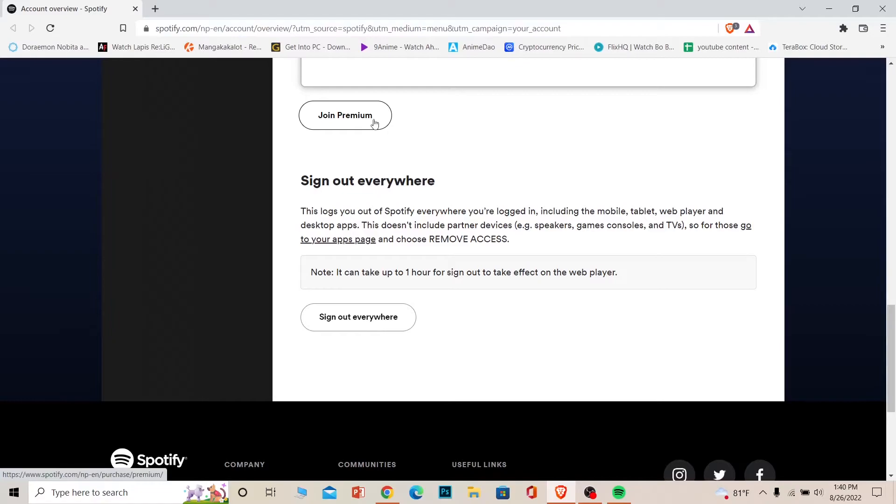
click(345, 115)
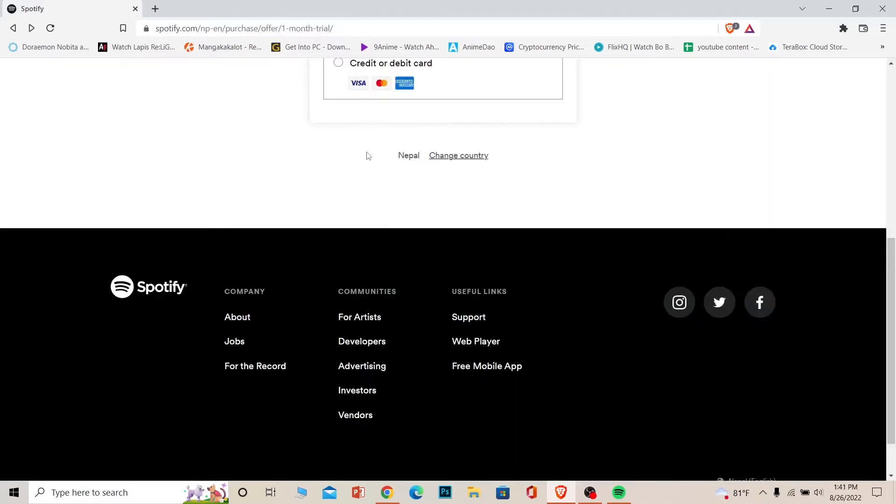
click(458, 156)
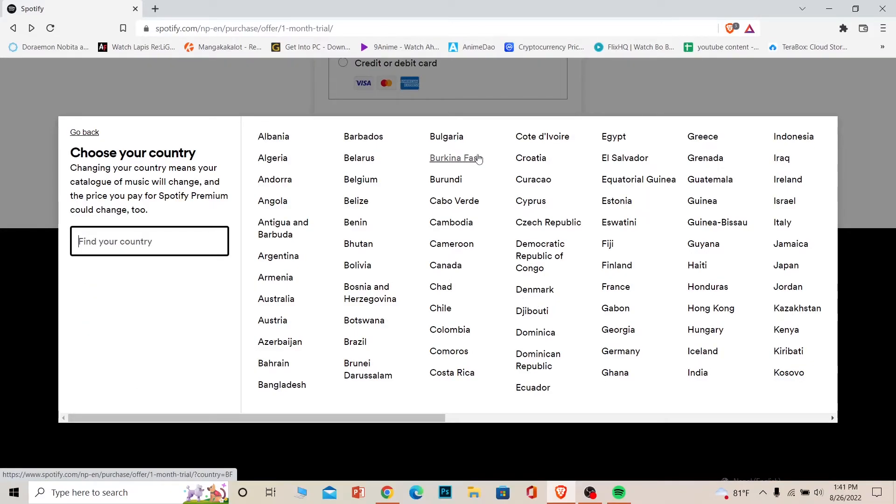
Step: Search 'amer' in Find your country and pick Cameroon, giving 2.99 USD monthly pricing
text(u)
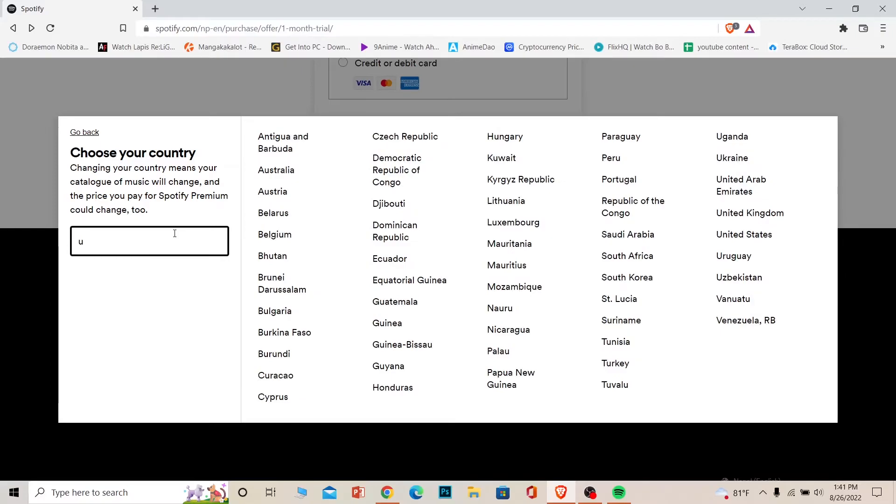
text(amer)
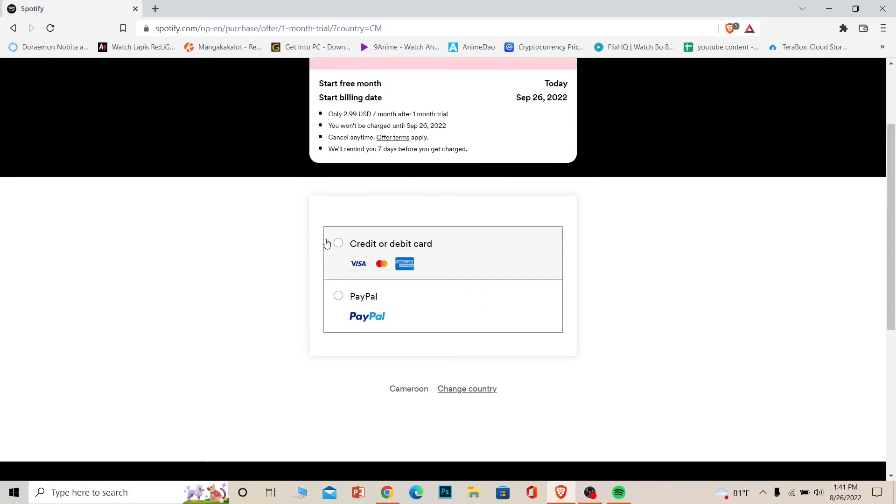
double_click(408, 389)
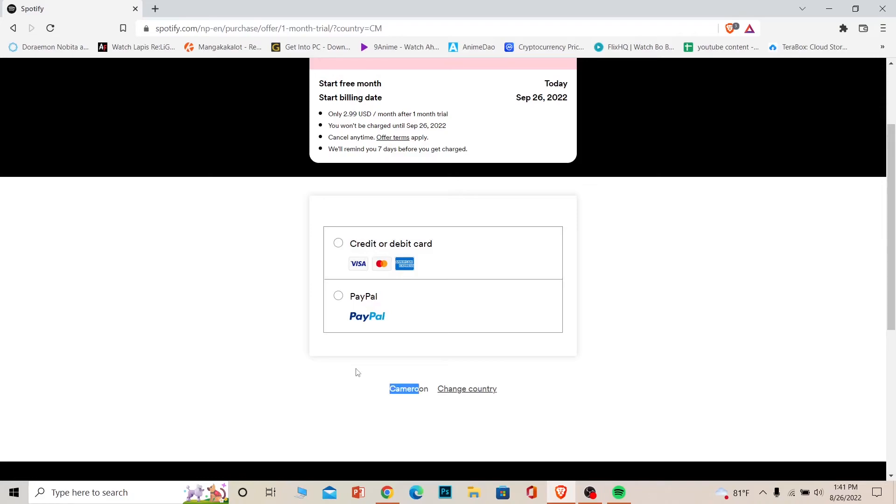